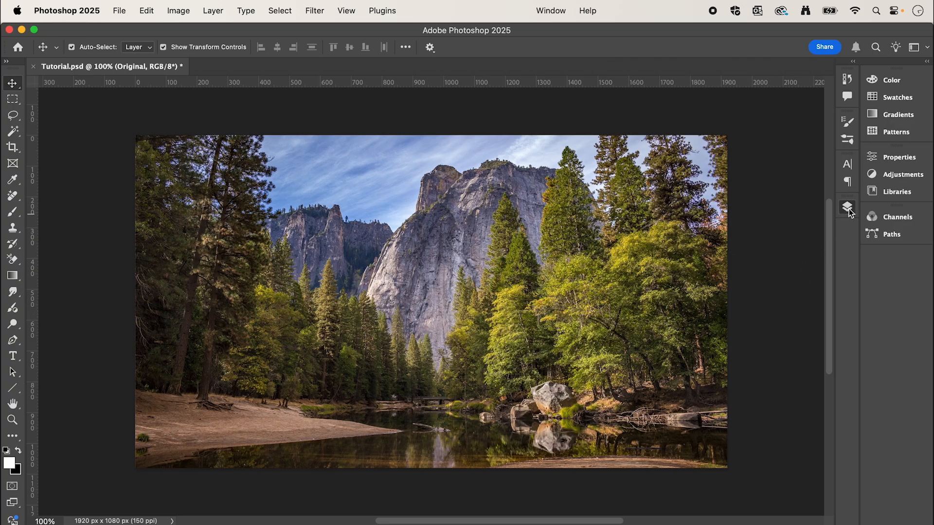
Unlock the Original photo layer from the Layers panel.
click(847, 207)
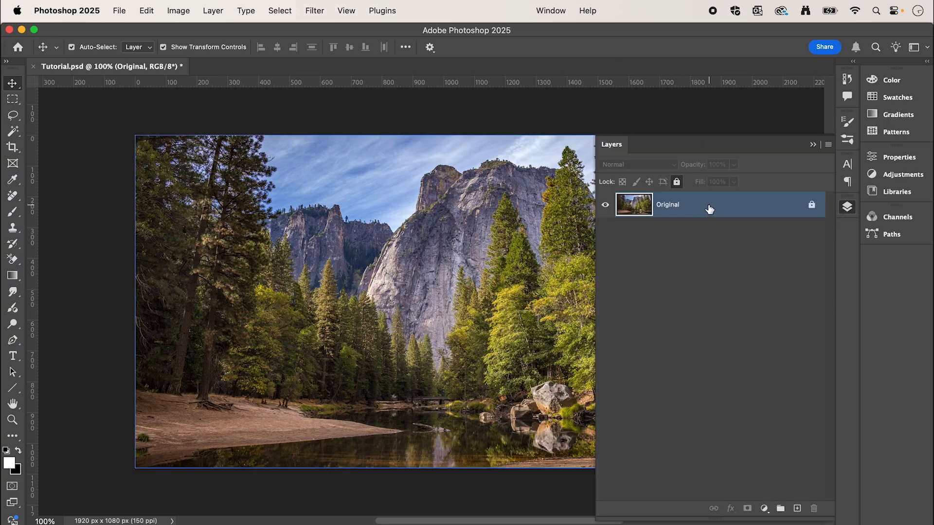
mouse_move(676, 186)
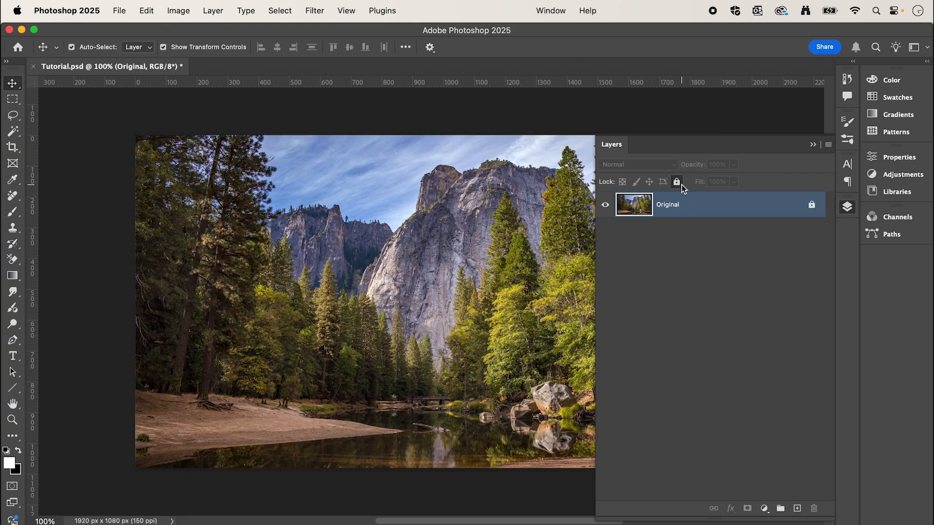
click(676, 182)
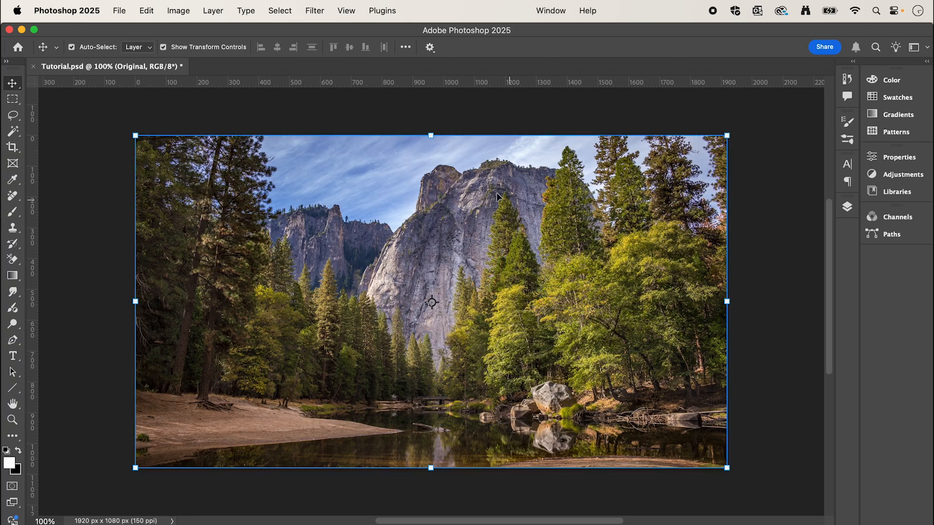
Launch Neural Filters from the Filter menu and select Landscape Mixer under Creative.
click(314, 11)
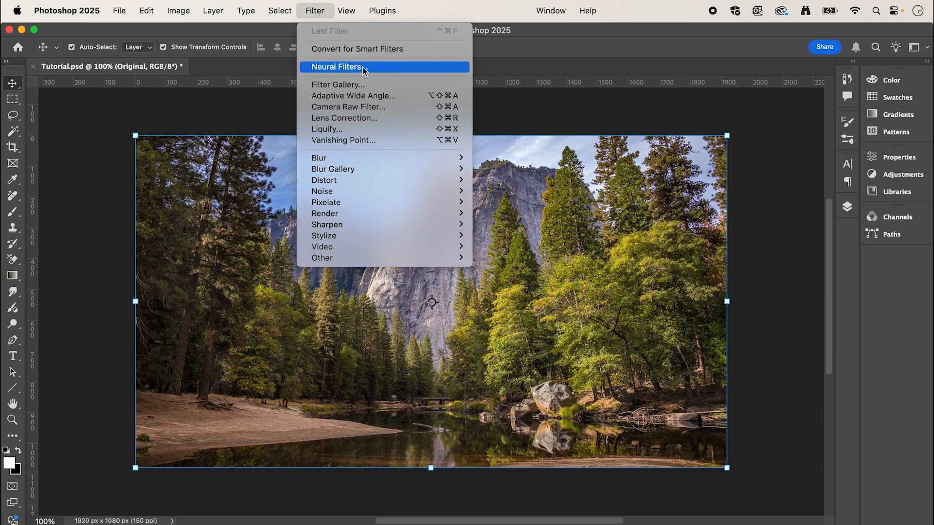
click(337, 67)
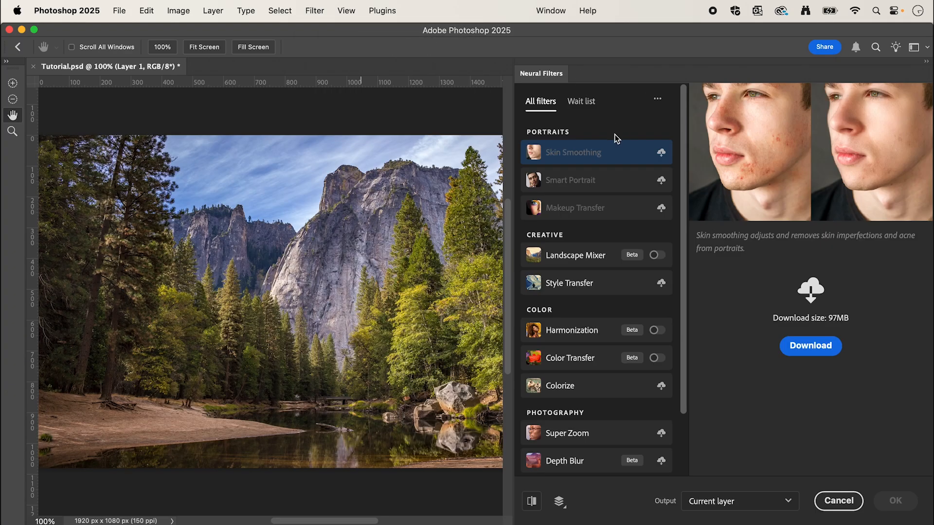
mouse_move(575, 254)
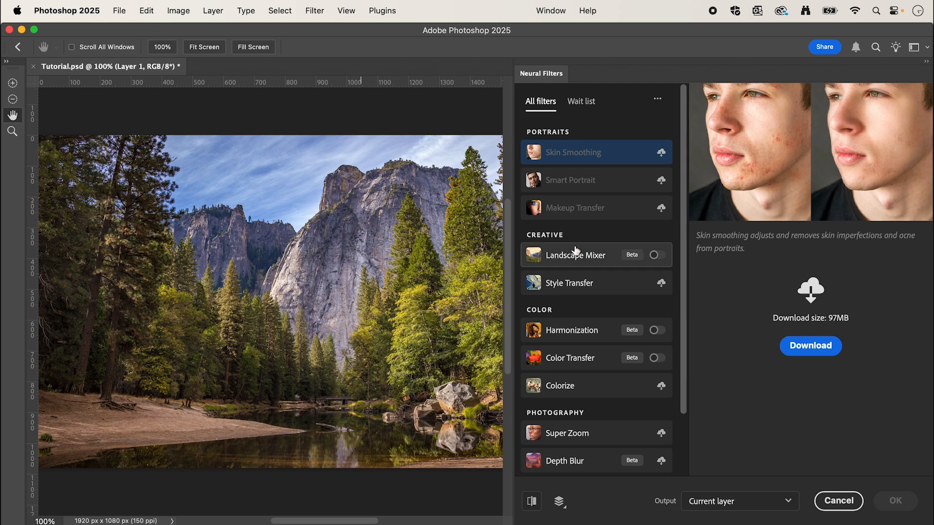
click(574, 255)
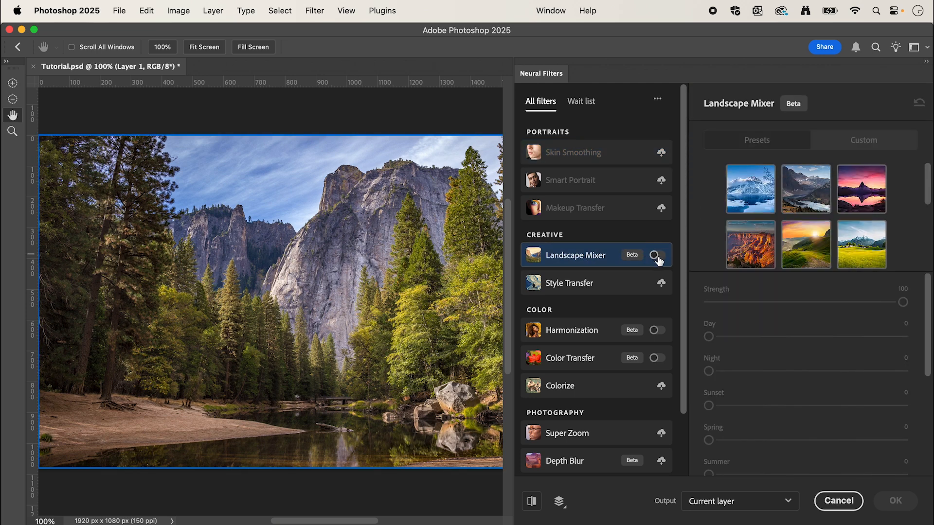
Enable Landscape Mixer and review its presets, Strength, Day, Night and season sliders.
click(655, 255)
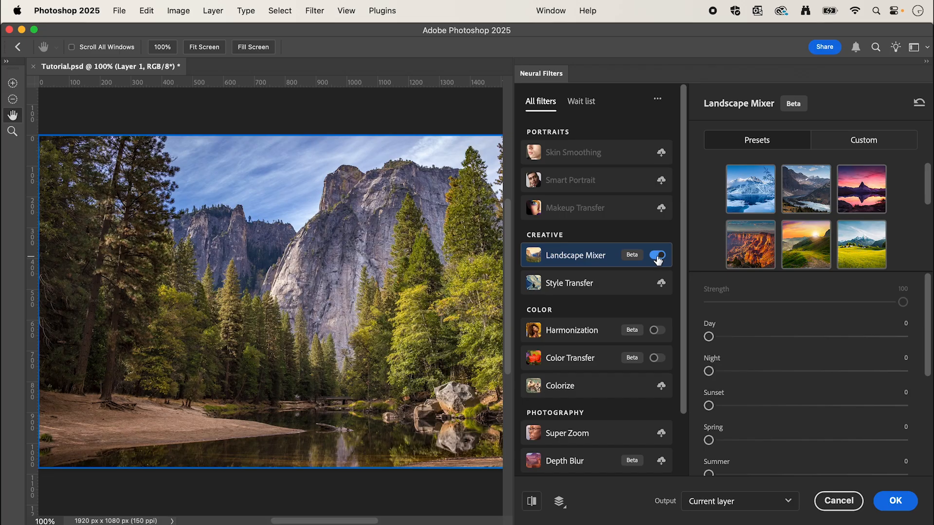
click(658, 254)
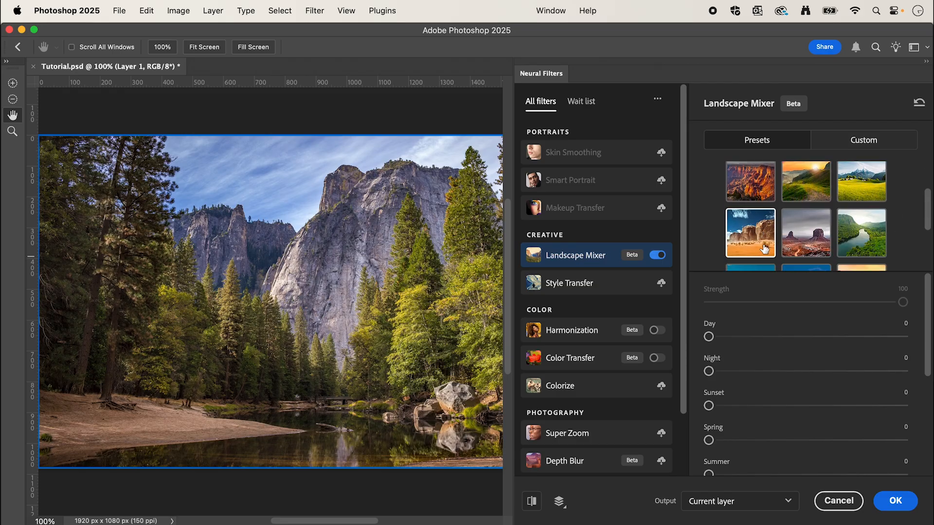
scroll(down, 3)
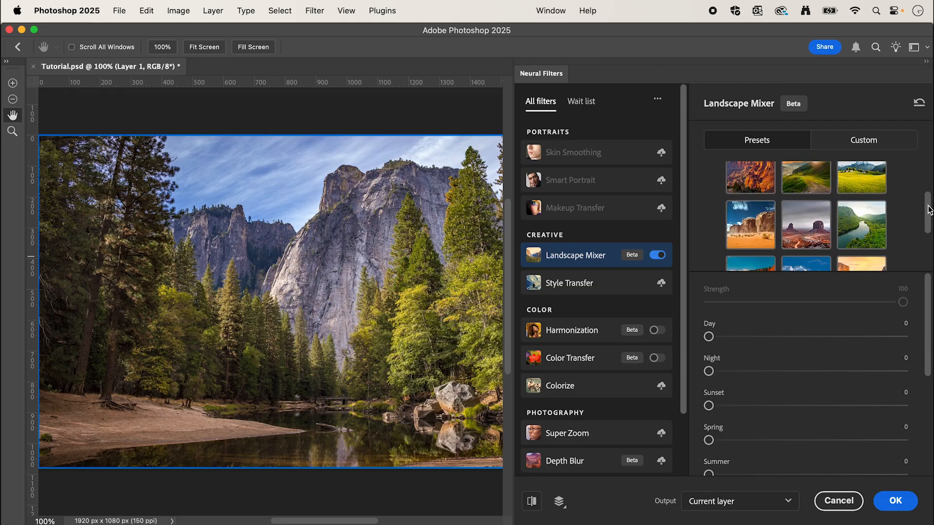
scroll(down, 3)
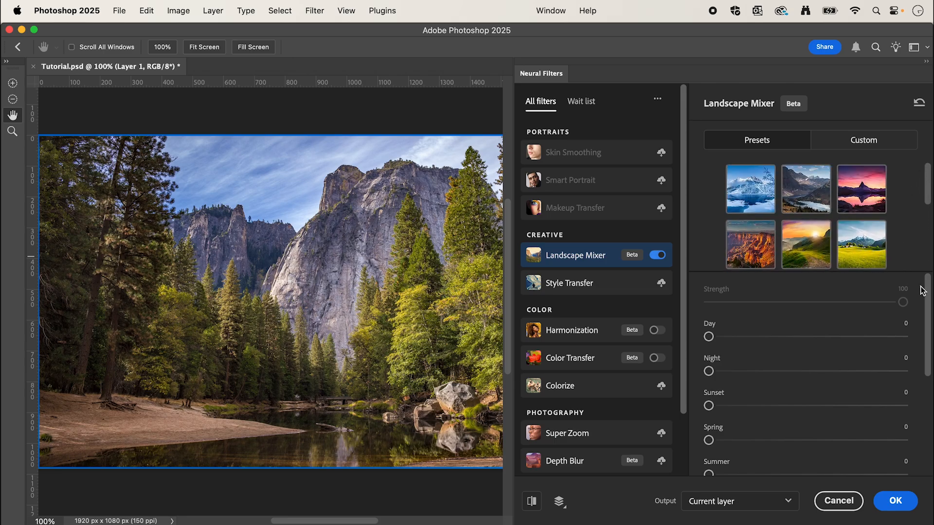
scroll(down, 3)
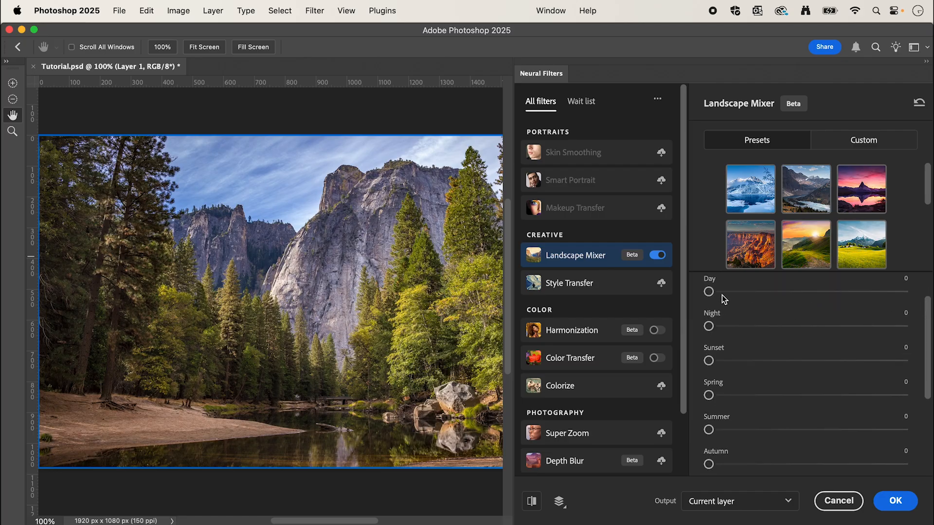
mouse_move(733, 293)
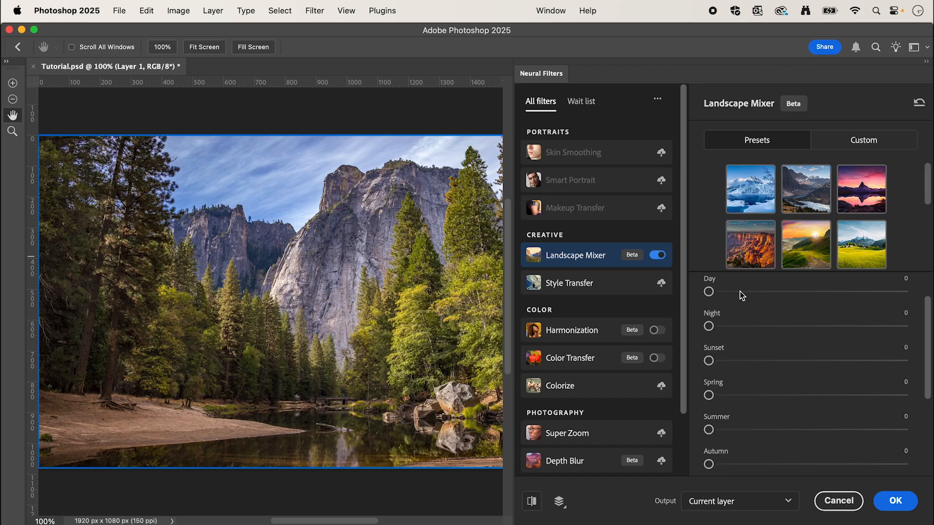
mouse_move(722, 354)
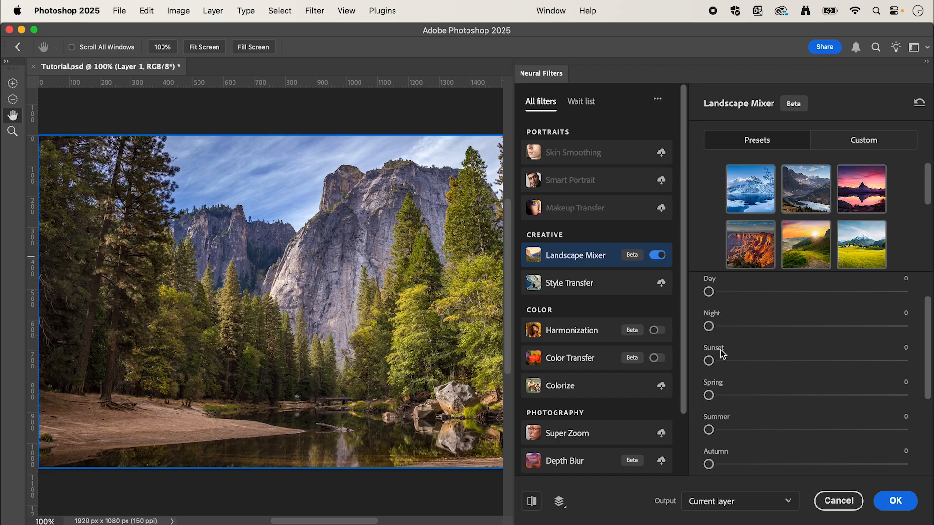
scroll(down, 3)
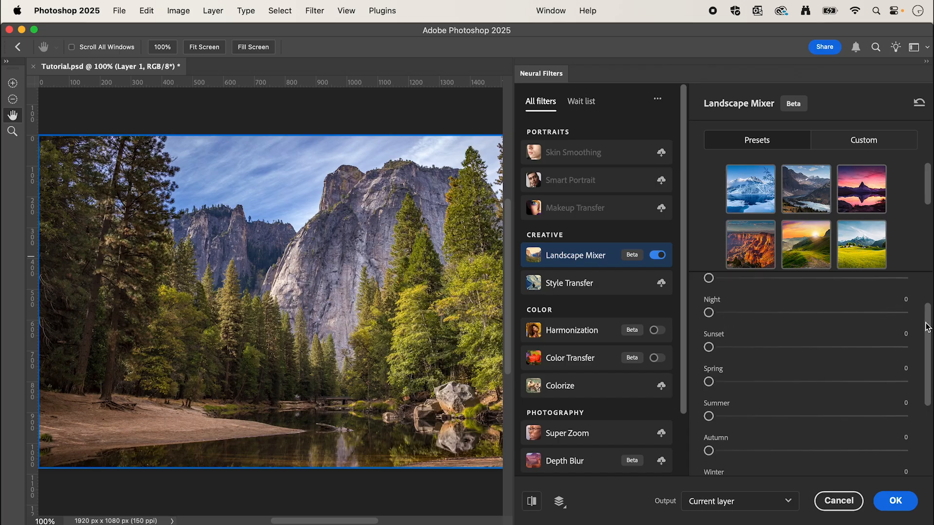
scroll(down, 3)
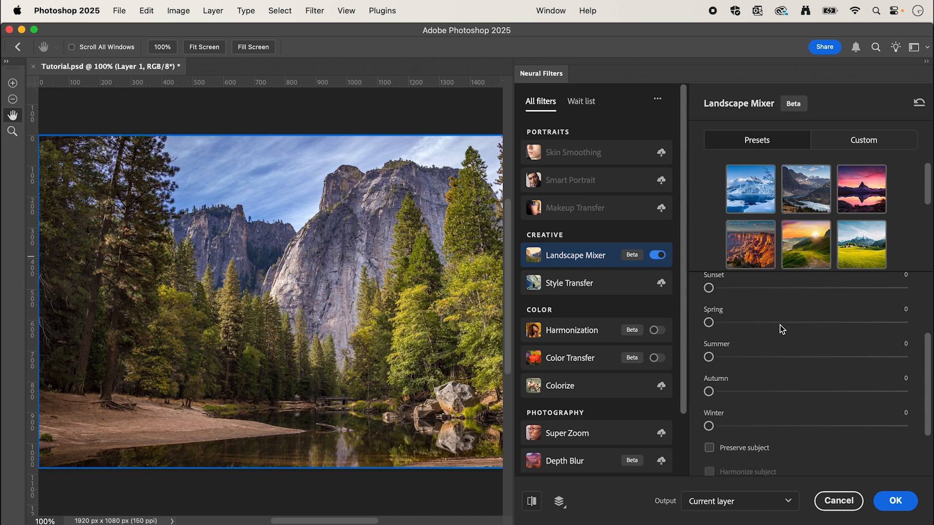
mouse_move(753, 354)
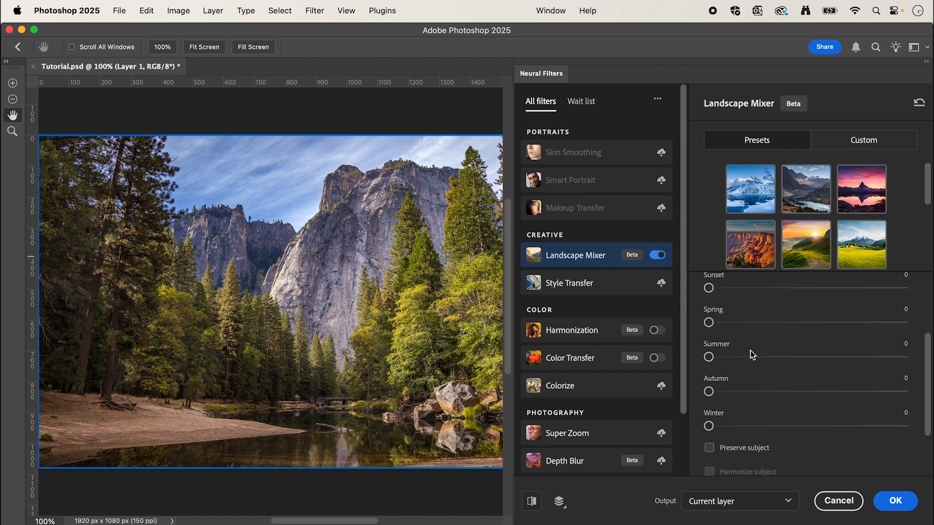
mouse_move(893, 352)
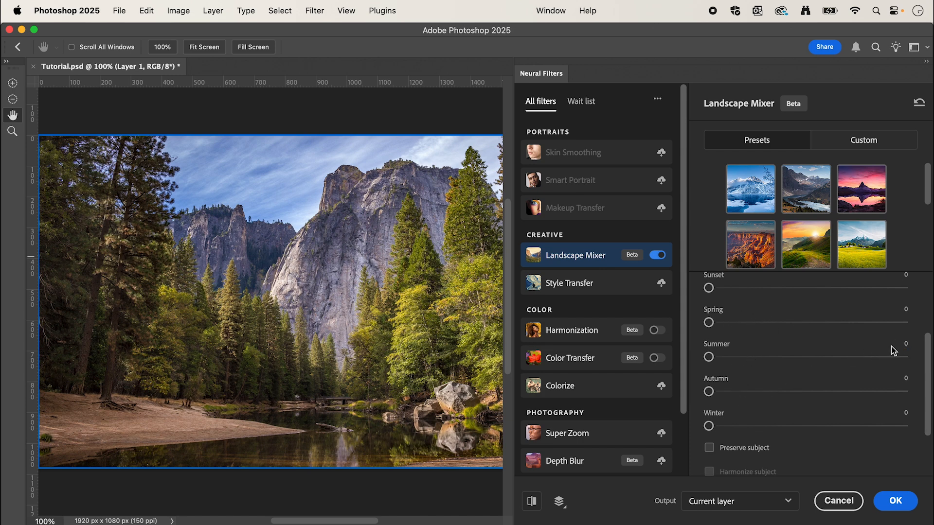
scroll(down, 3)
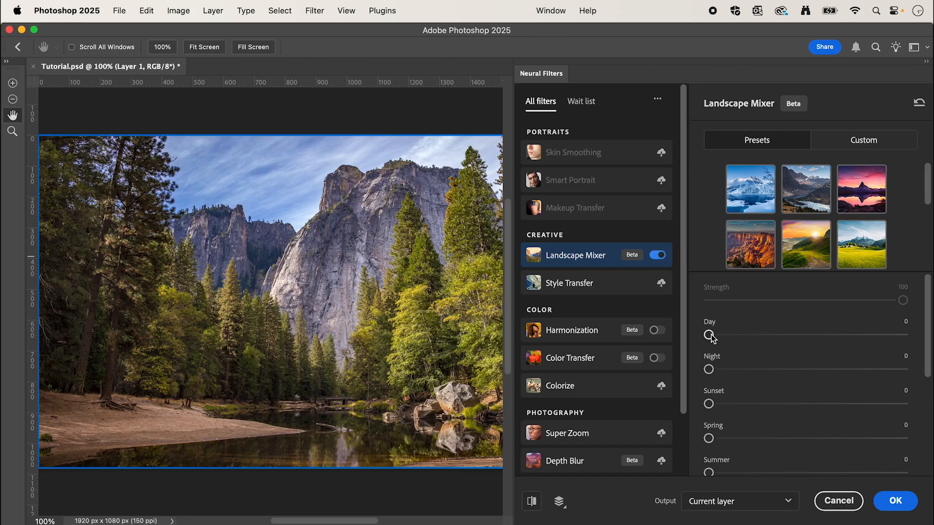
drag(709, 336, 754, 335)
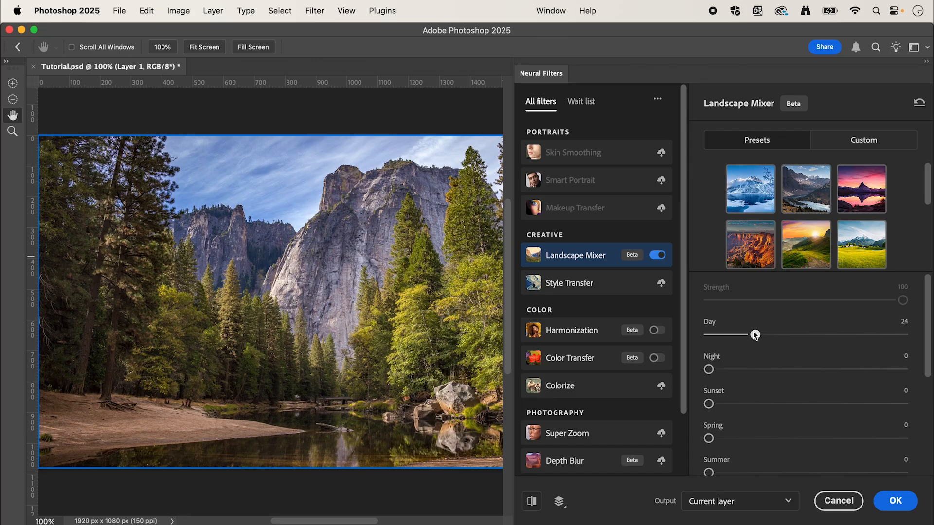
drag(754, 333, 803, 333)
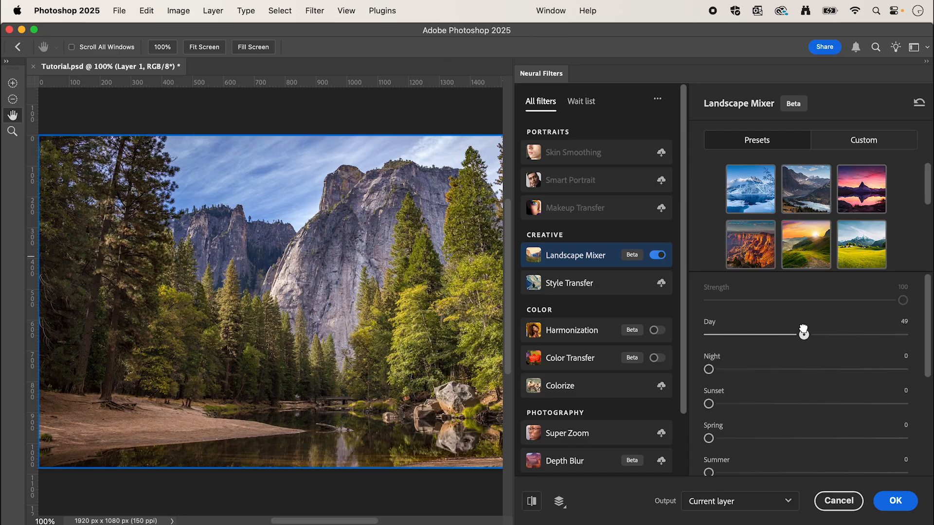
drag(803, 333, 805, 332)
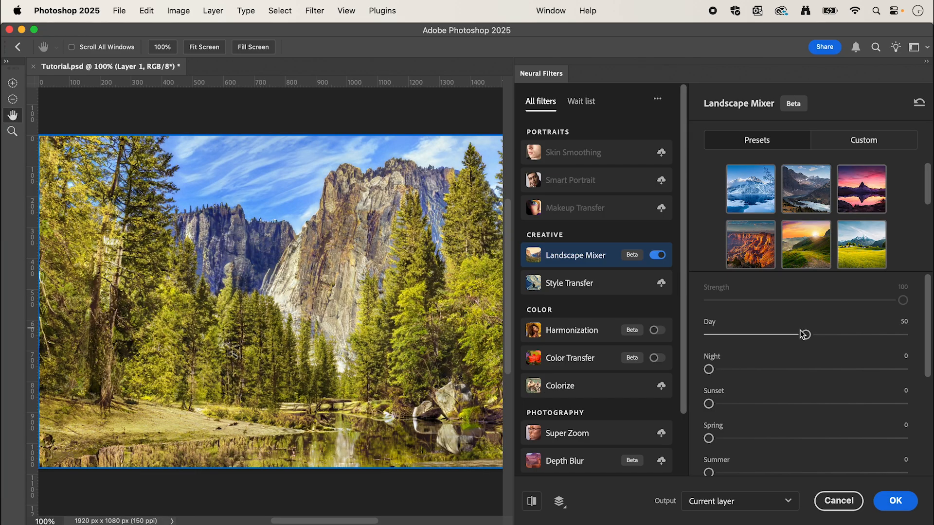
drag(804, 334, 709, 333)
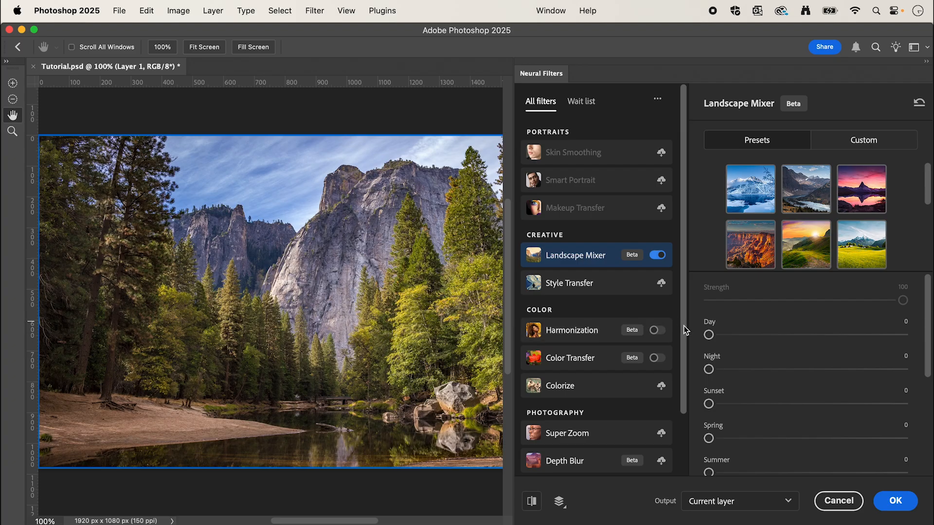
mouse_move(731, 349)
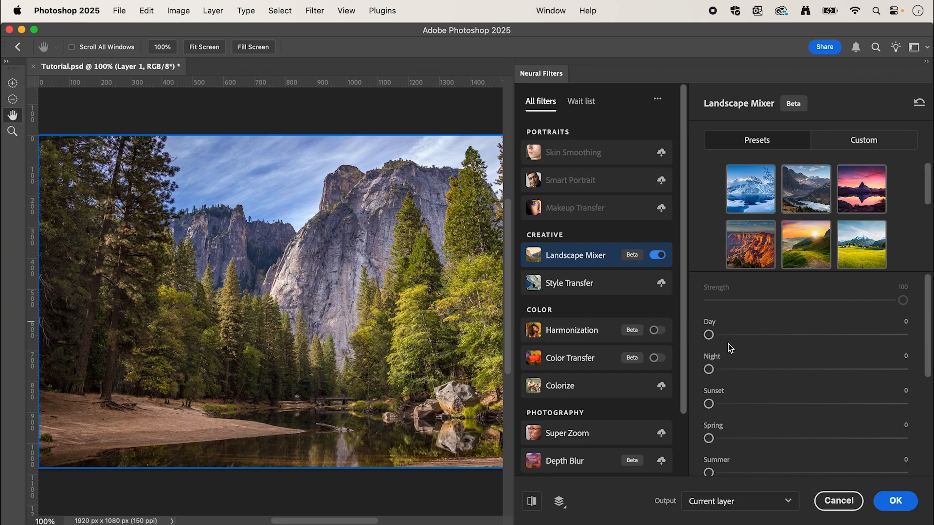
mouse_move(730, 372)
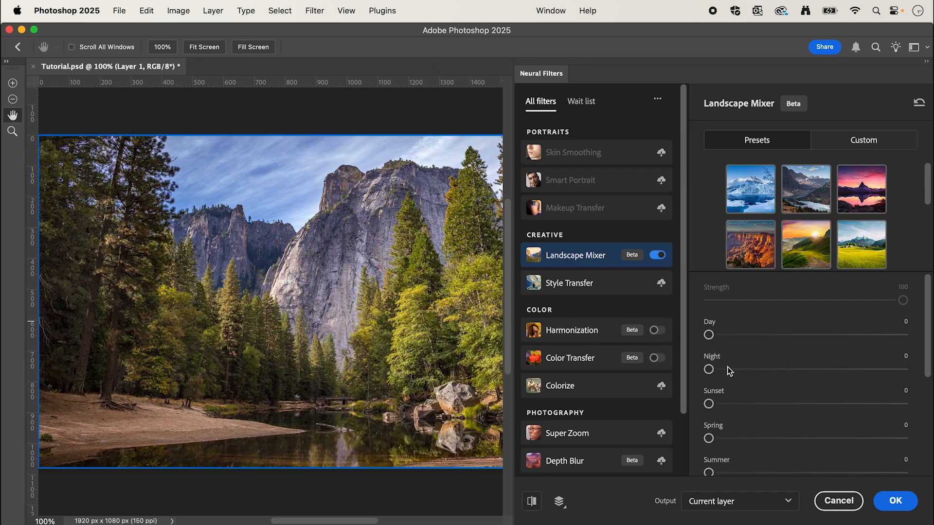
drag(709, 369, 762, 370)
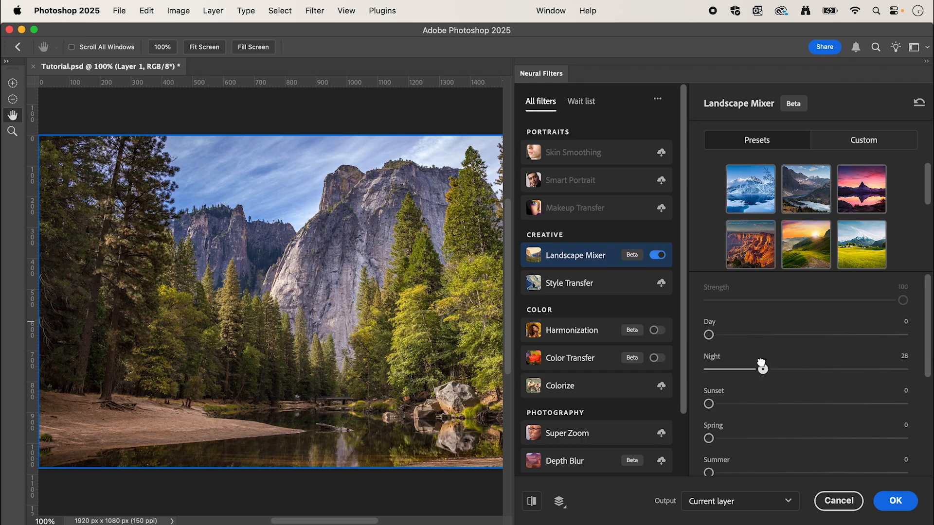
drag(759, 368, 768, 367)
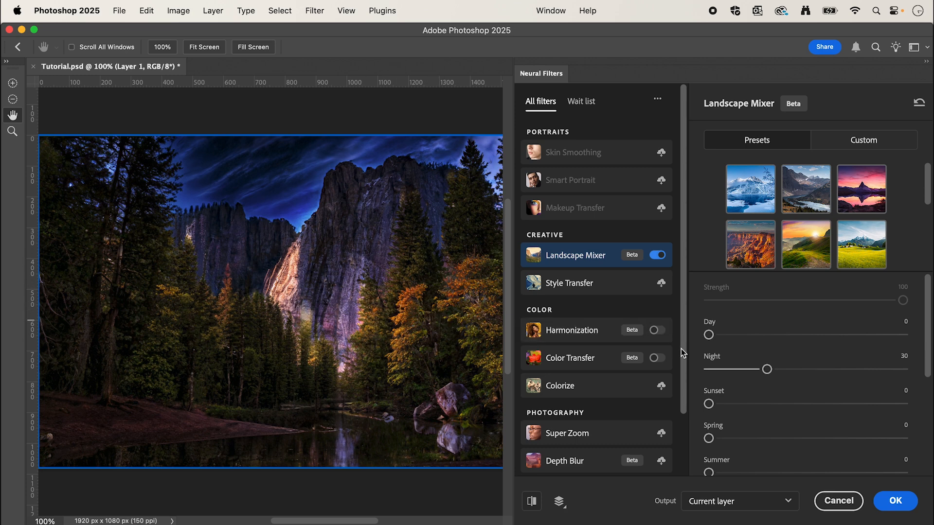
drag(767, 369, 735, 369)
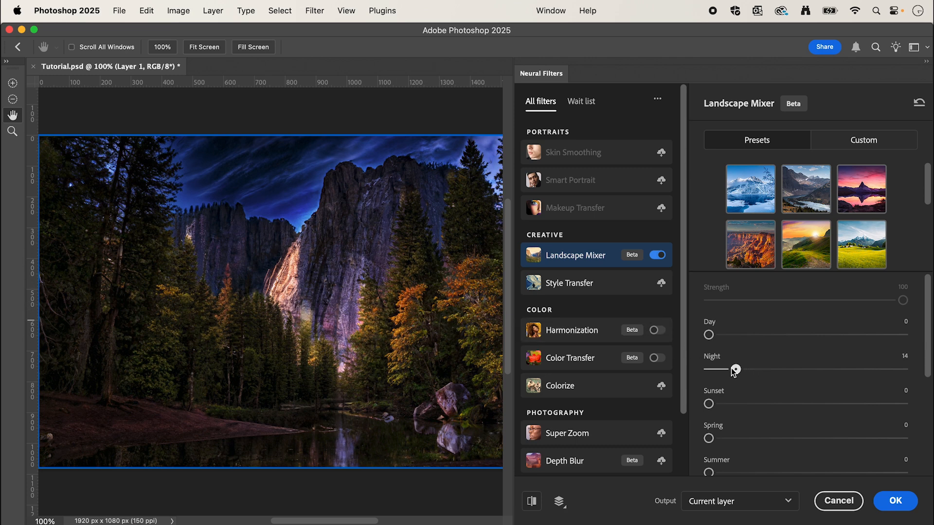
drag(735, 369, 729, 369)
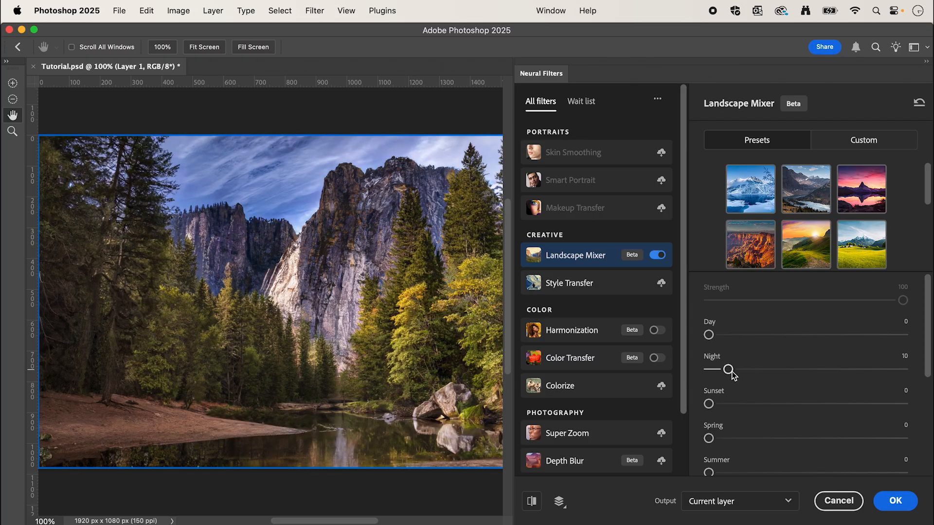
mouse_move(765, 385)
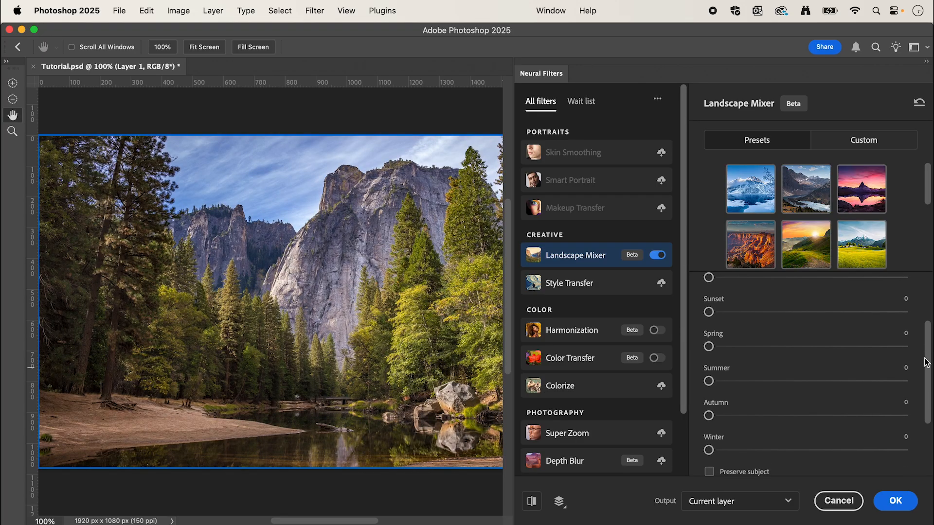
Raise the Winter slider to about 80 for snowy ground and frosted cliffs.
scroll(down, 3)
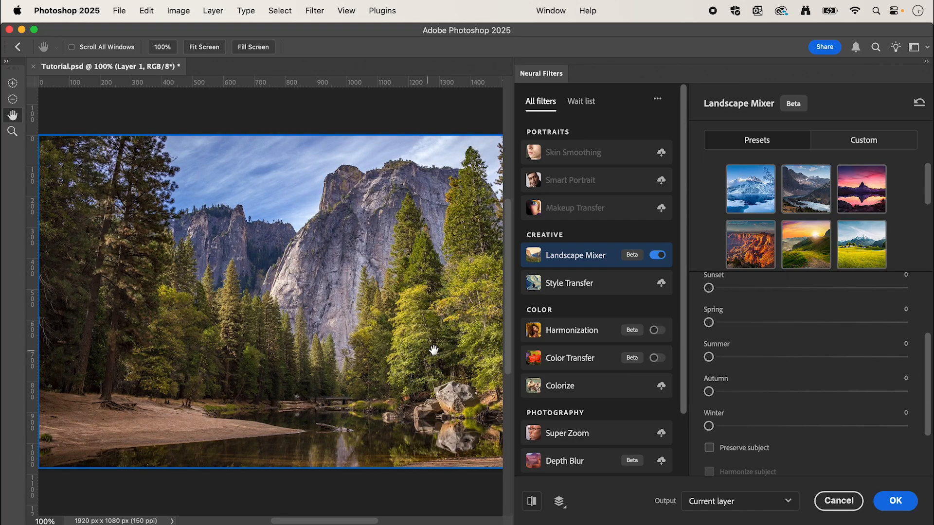
mouse_move(422, 352)
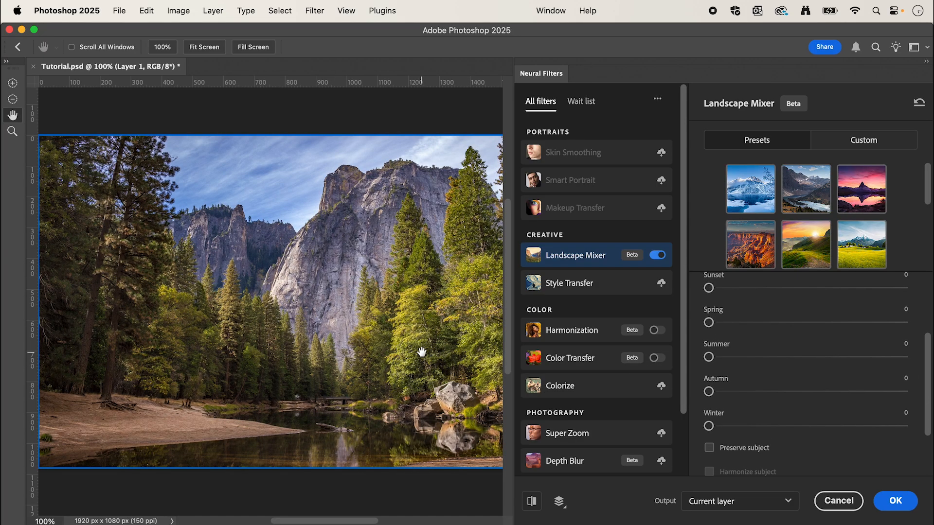
mouse_move(461, 355)
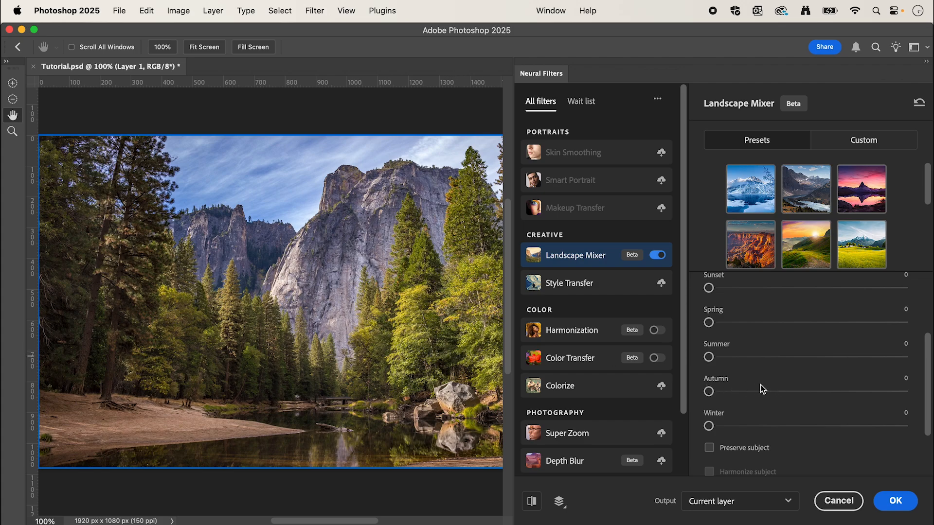
mouse_move(725, 436)
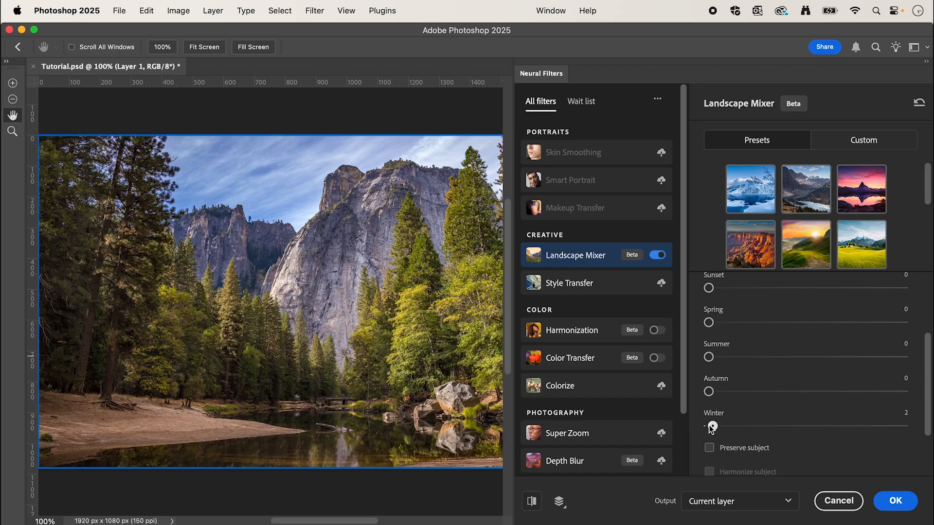
drag(709, 426, 768, 426)
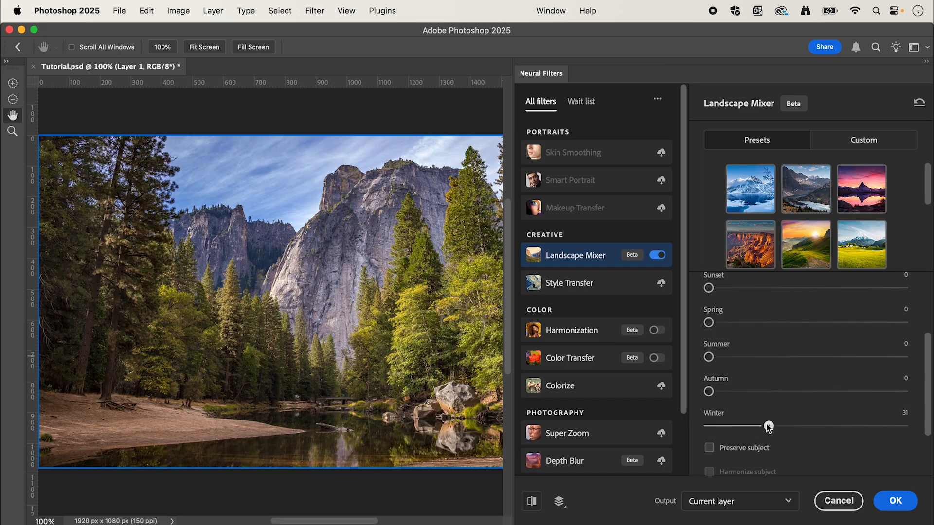
drag(769, 426, 793, 426)
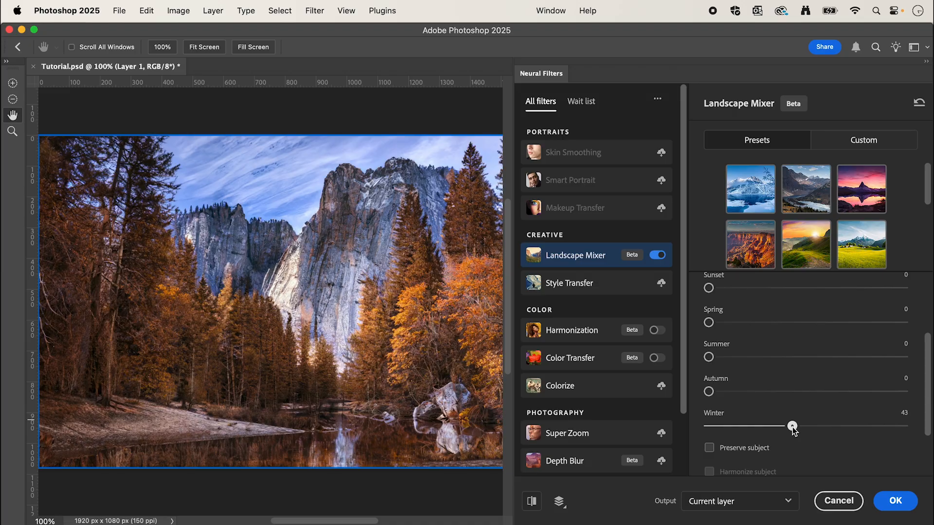
drag(792, 426, 861, 426)
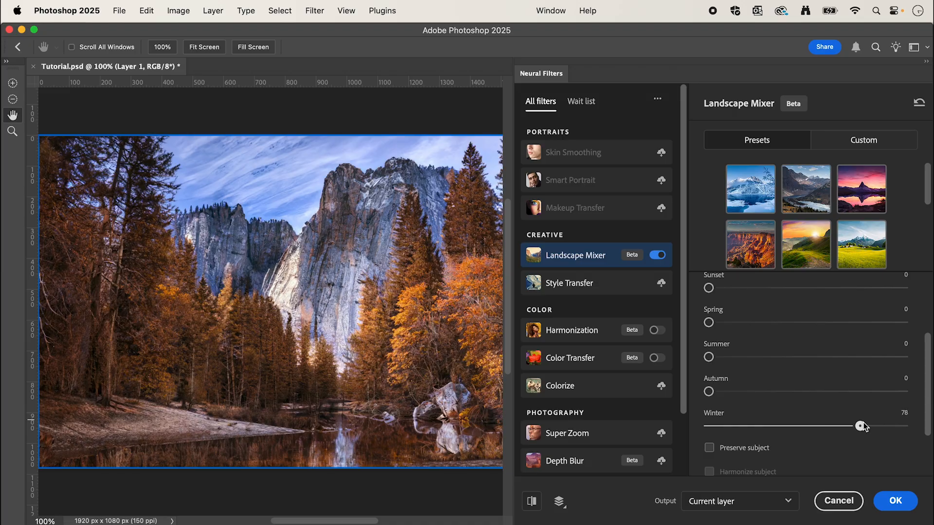
drag(861, 425, 865, 425)
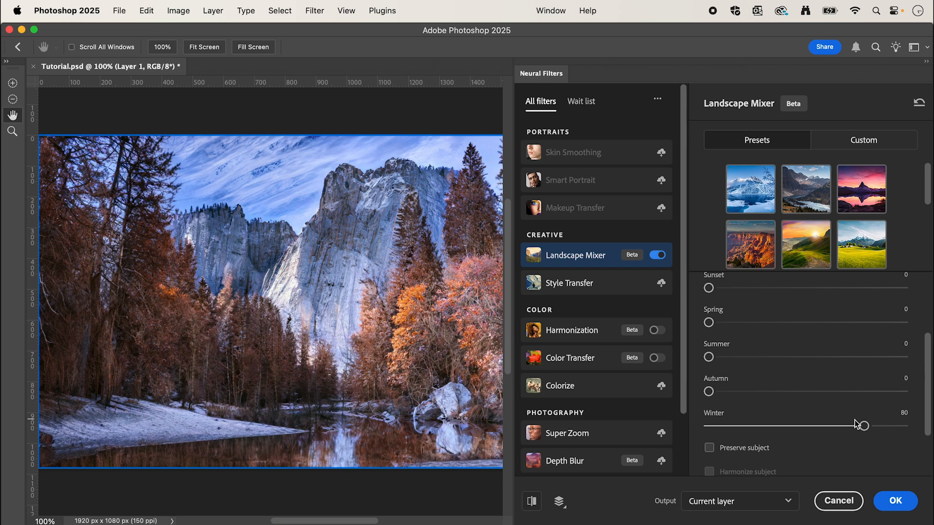
scroll(down, 3)
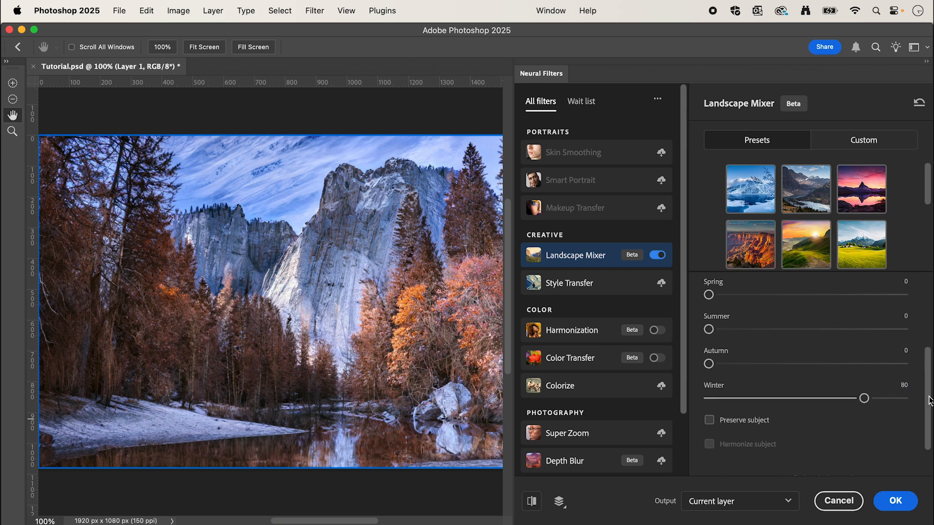
Enable Preserve subject and Harmonize subject with Winter still at 80.
scroll(down, 3)
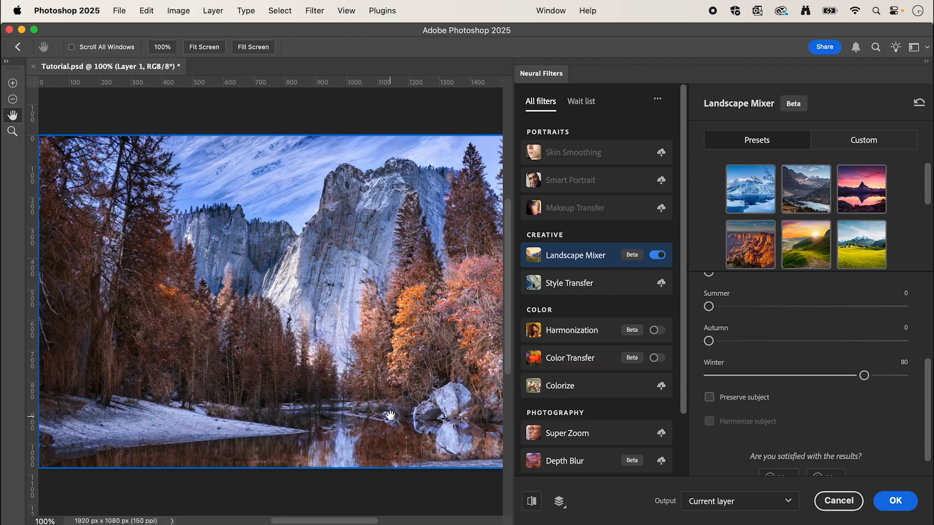
mouse_move(421, 360)
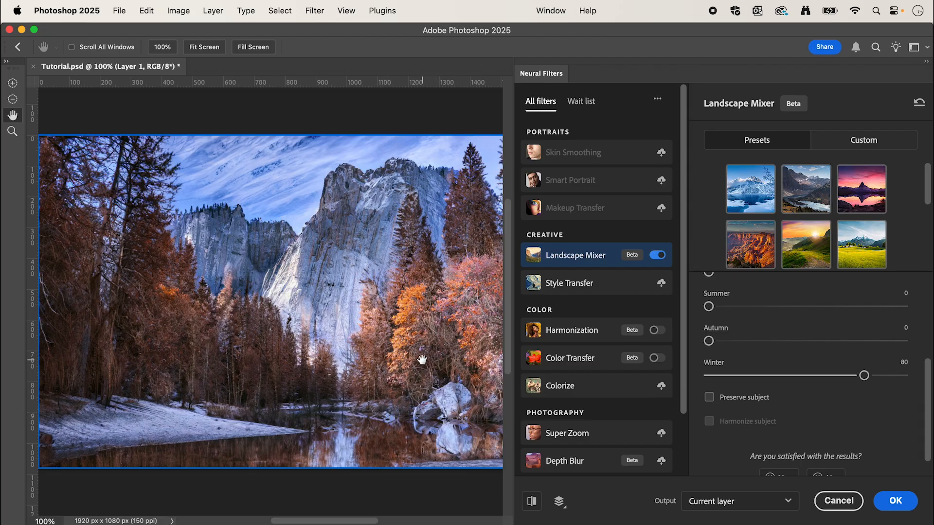
click(709, 396)
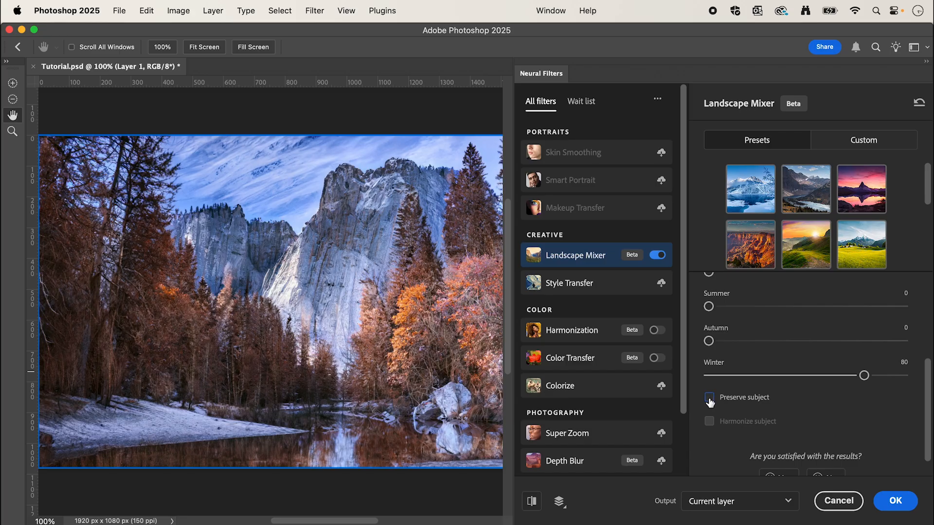
click(709, 396)
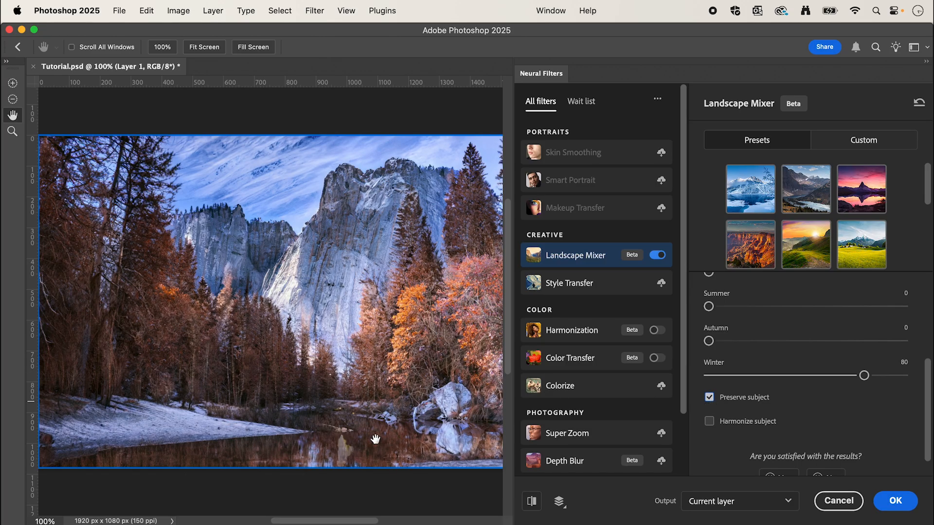
mouse_move(432, 423)
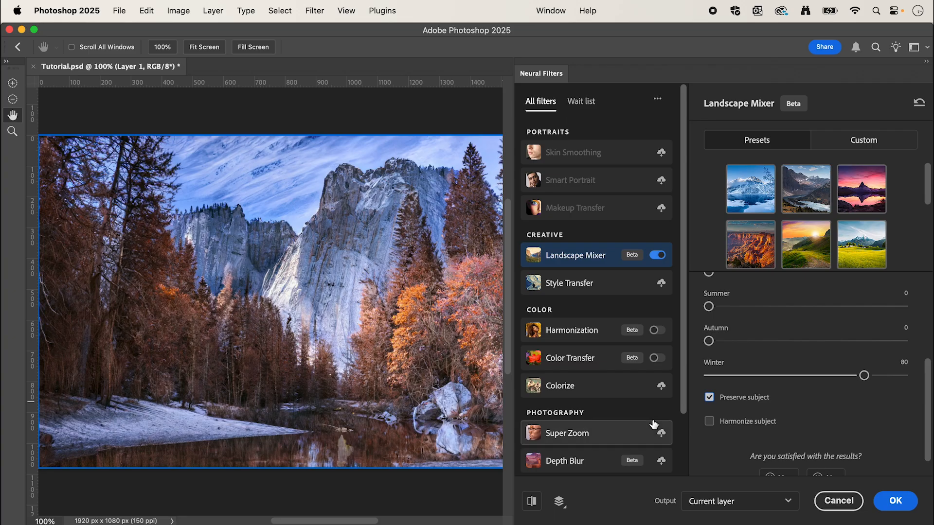
click(709, 421)
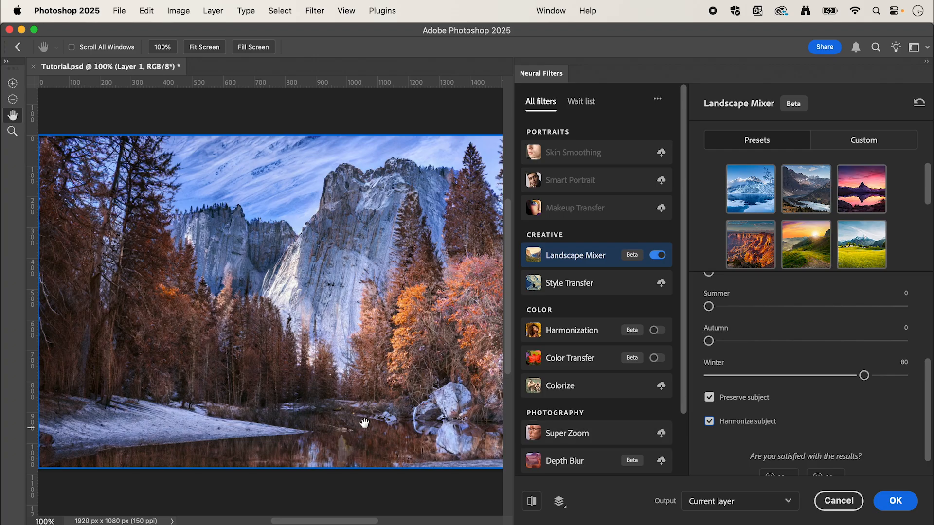
mouse_move(211, 371)
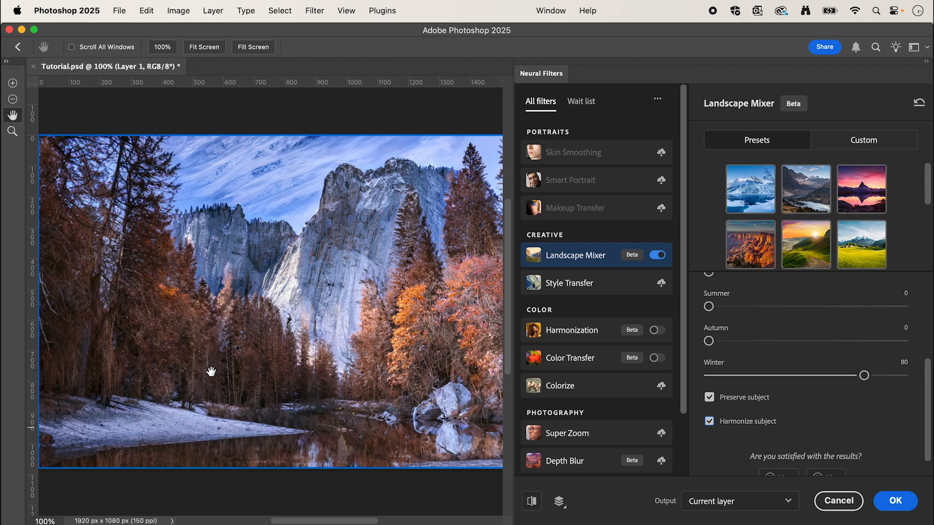
mouse_move(373, 408)
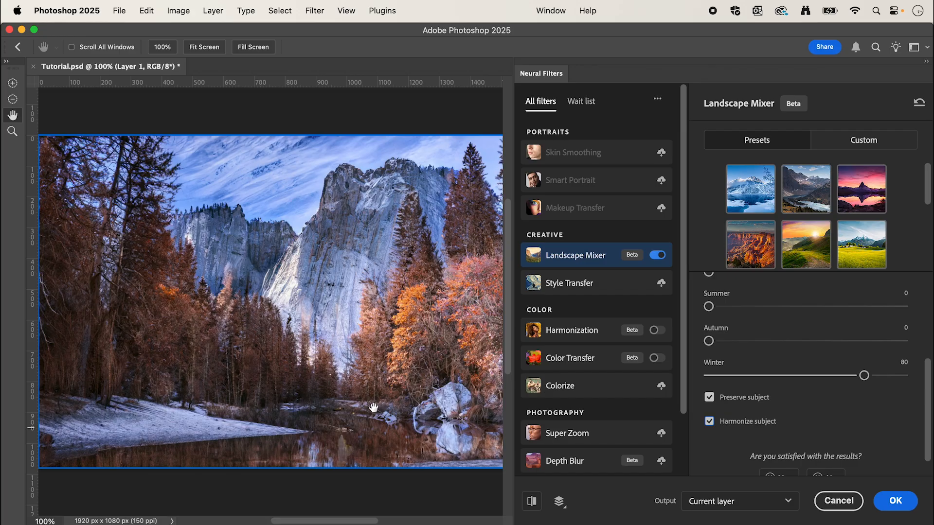
Return the Winter slider to 0, restoring the green summer scene.
drag(864, 375, 853, 376)
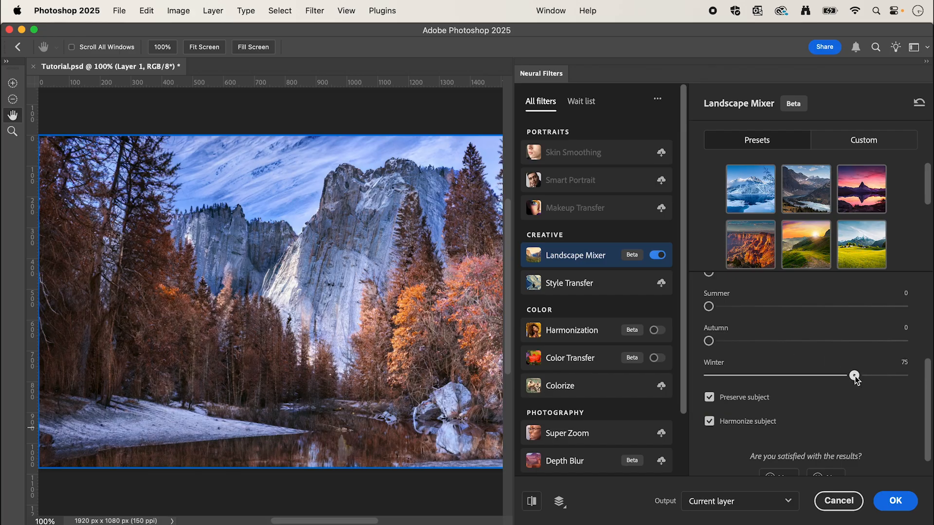
drag(854, 376, 709, 375)
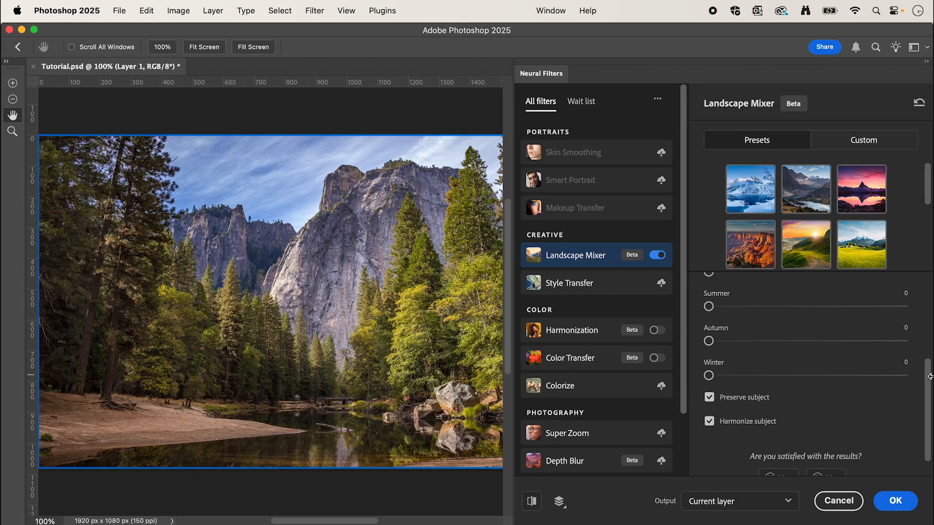
click(861, 189)
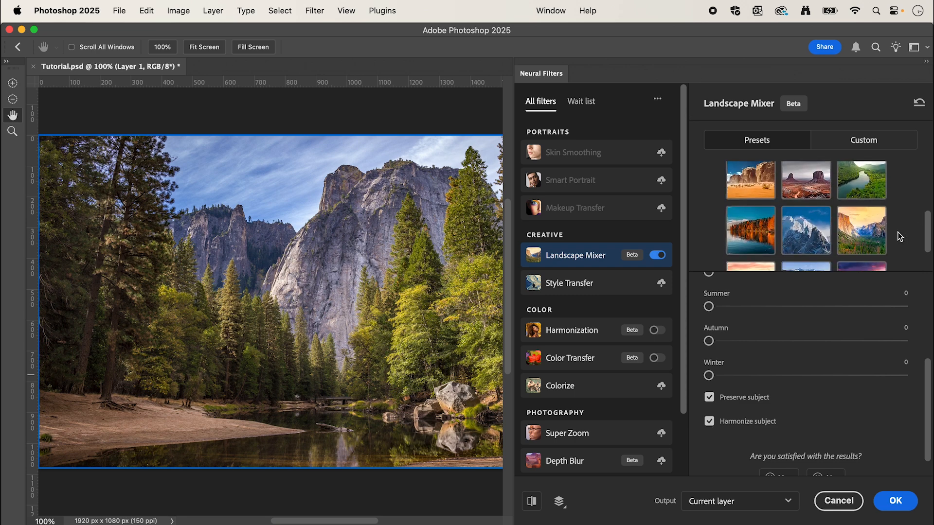
Apply the snowy blue mountain preset from the Landscape Mixer Presets grid.
click(805, 230)
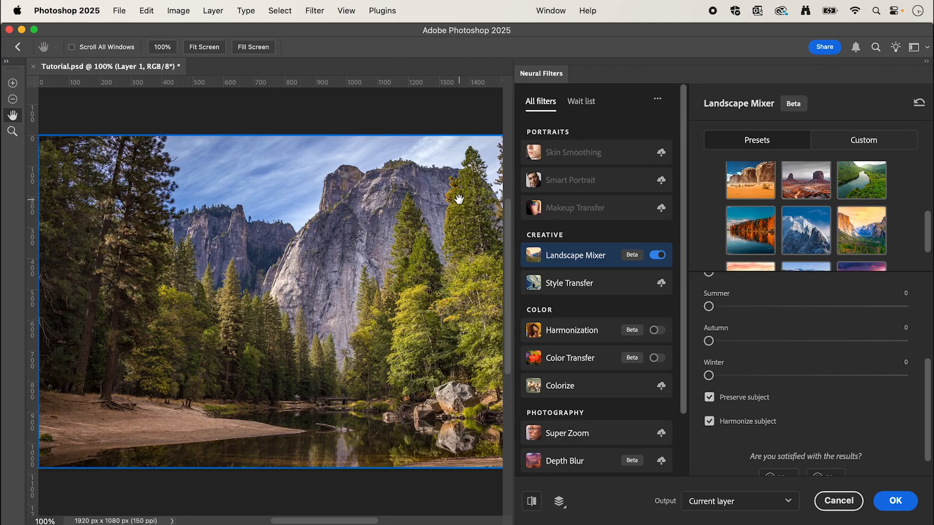
click(805, 230)
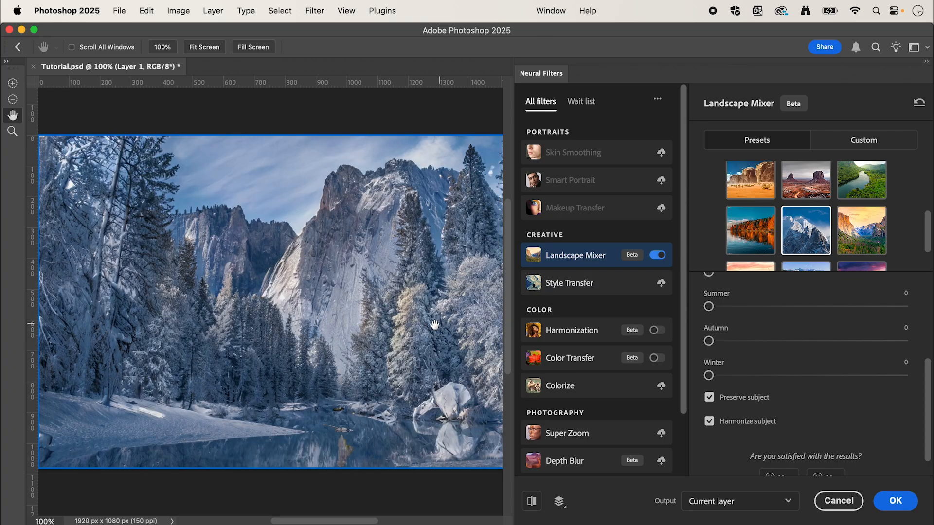
mouse_move(396, 348)
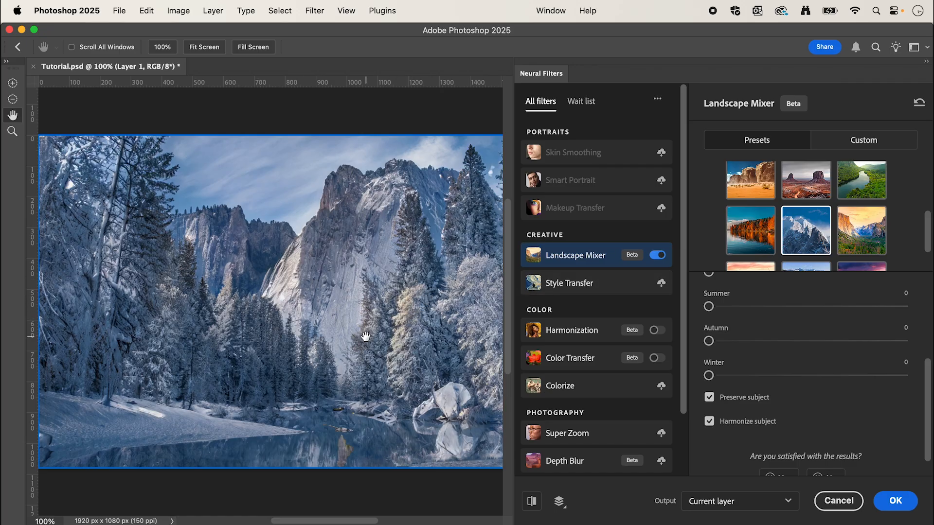
mouse_move(395, 352)
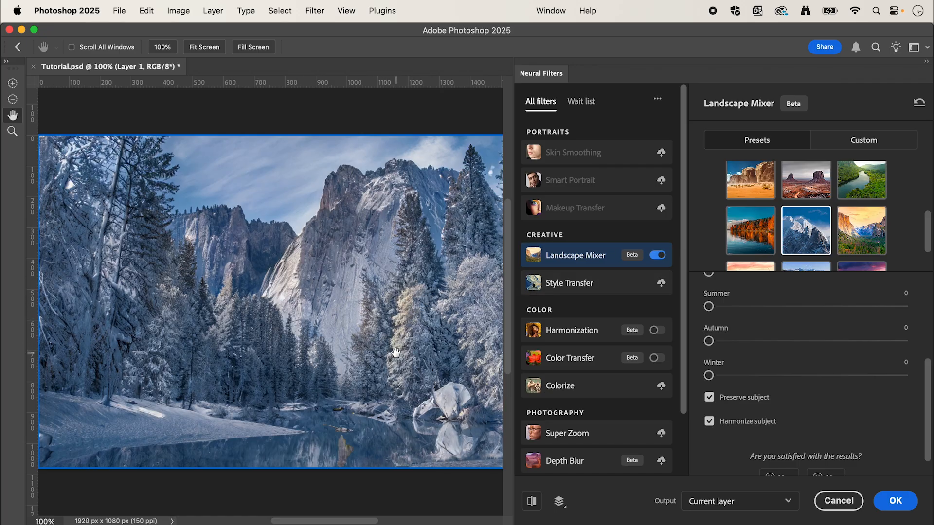